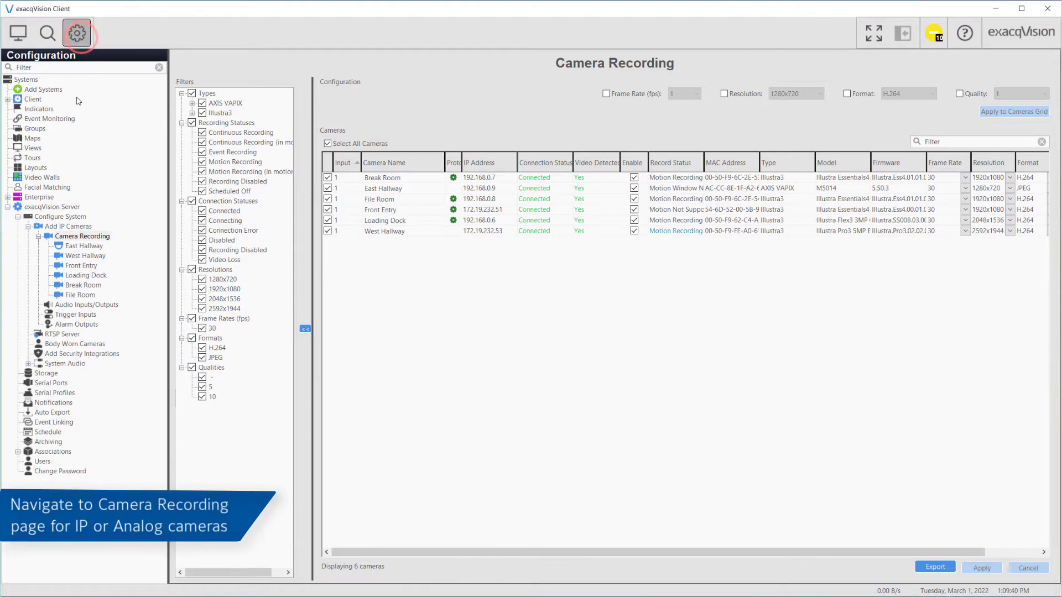
# Step: Navigate to the Camera Recording page for the tDVR8016 recorder's inputs
pyautogui.click(82, 235)
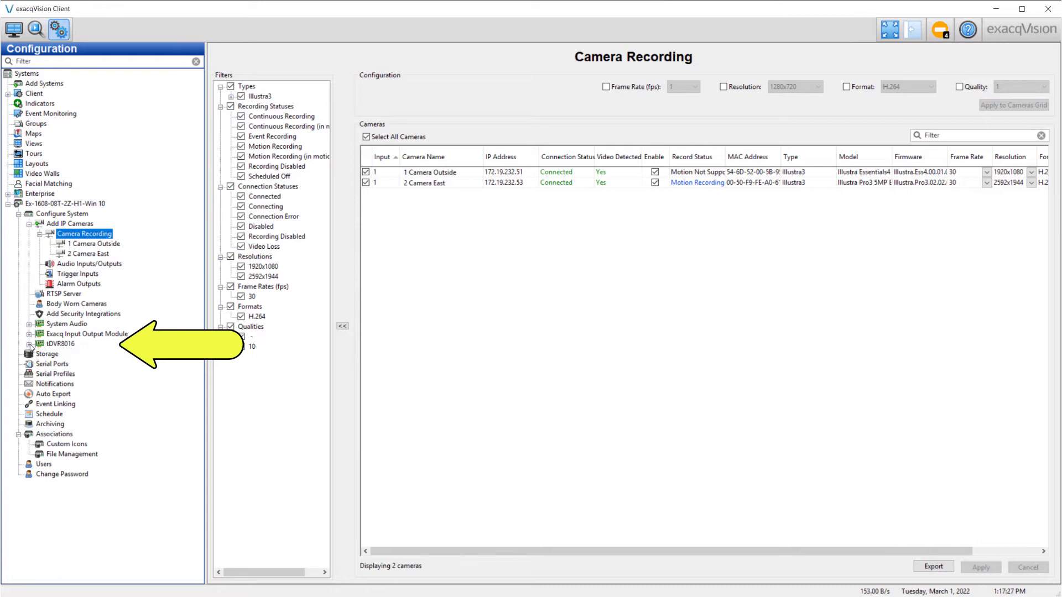
pyautogui.click(55, 343)
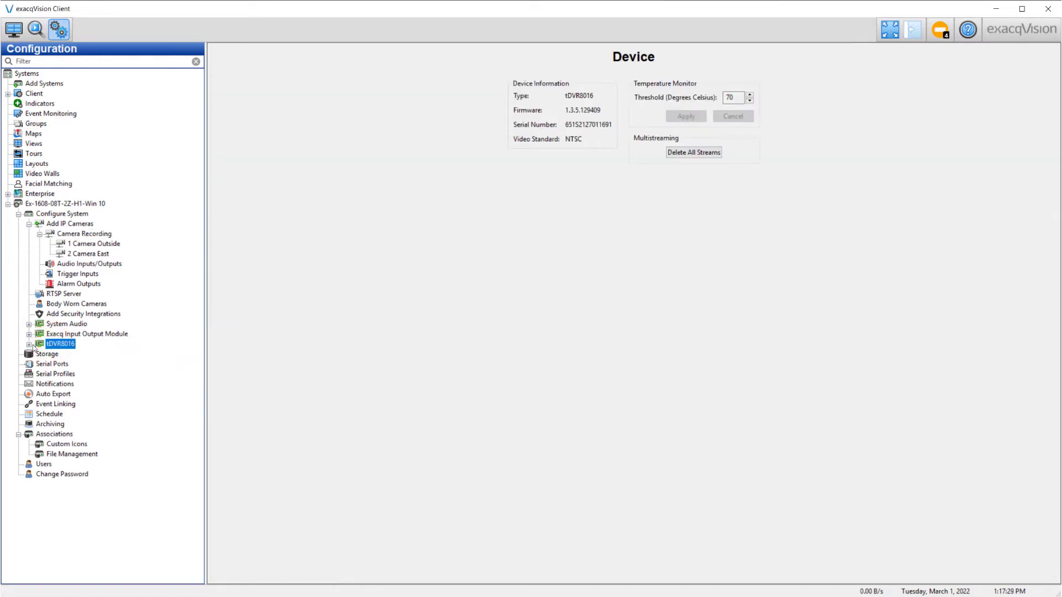
pyautogui.click(25, 343)
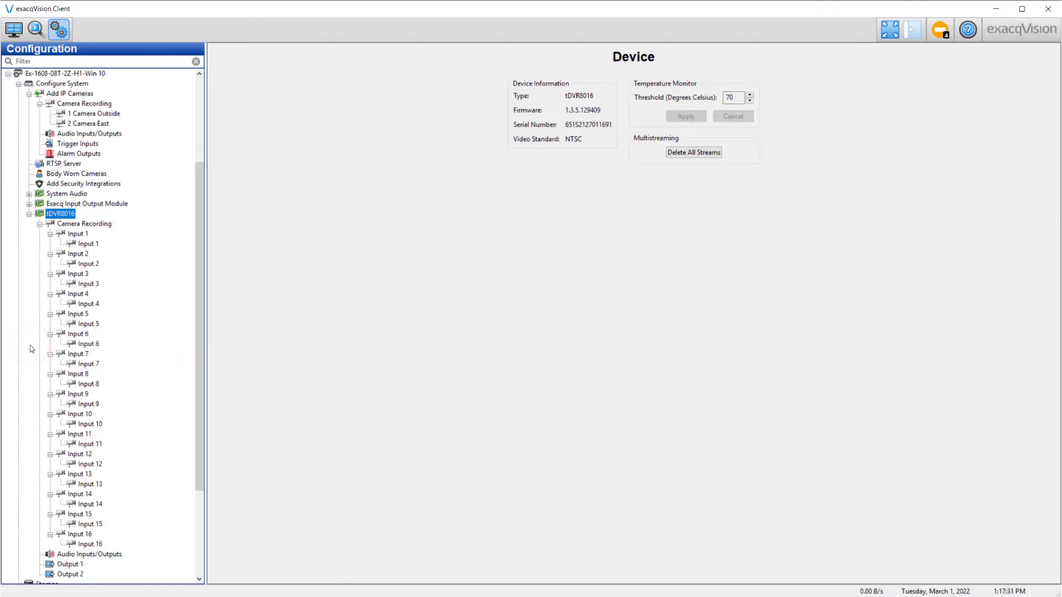
pyautogui.click(85, 224)
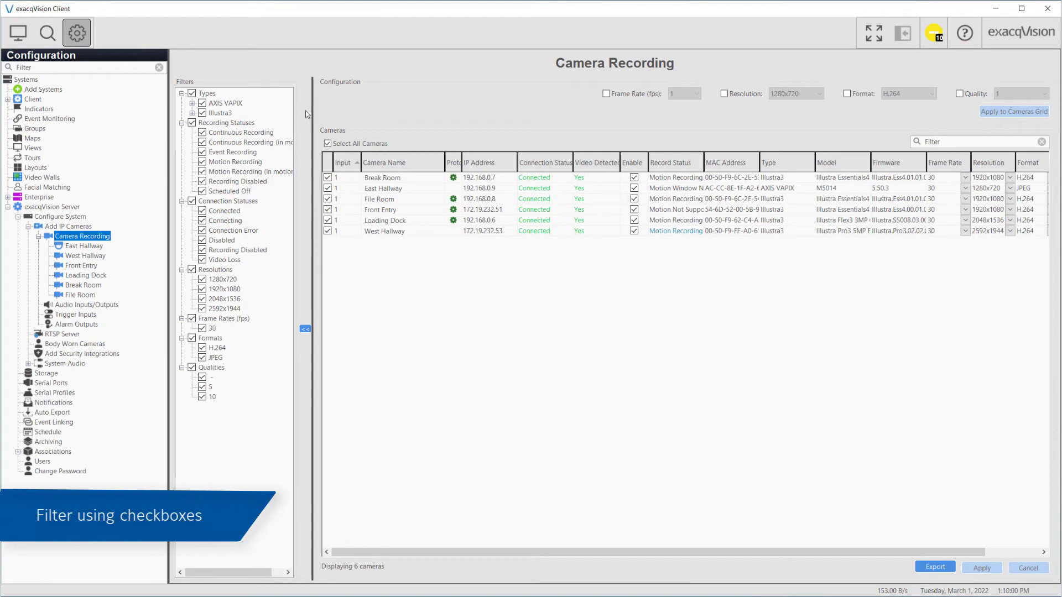
# Step: Toggle the AXIS VAPIX, Illustra3, 1920x1080 and 1280x720 camera filters, ending with all cameras shown
pyautogui.click(202, 104)
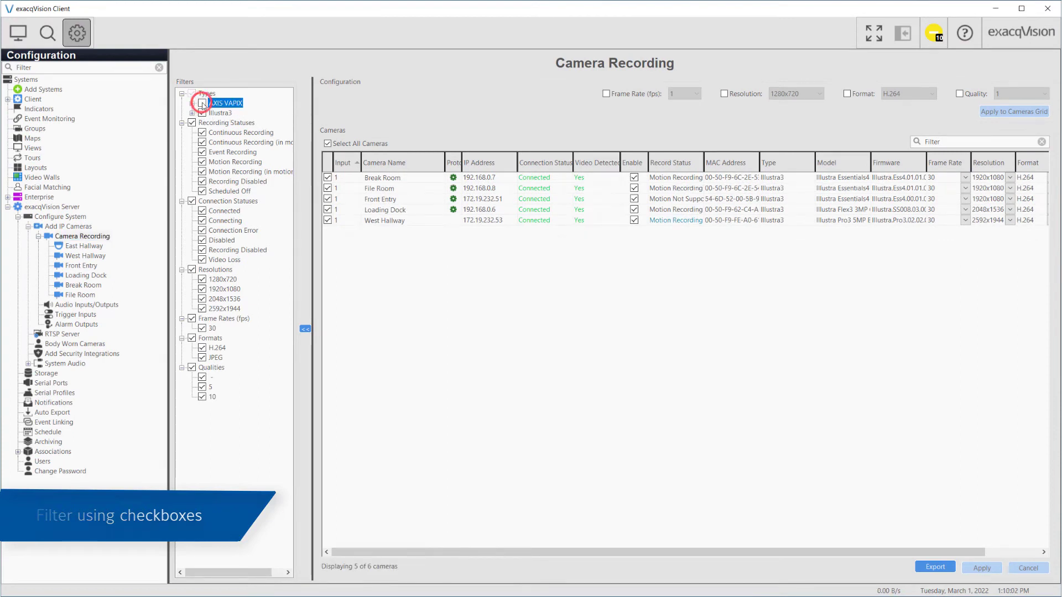
pyautogui.click(201, 113)
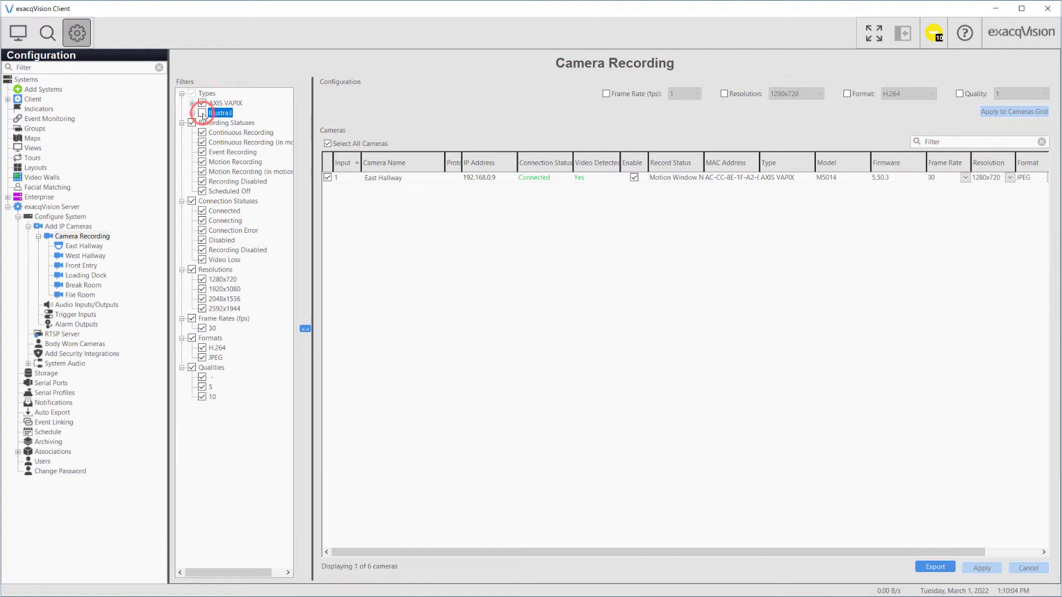
pyautogui.click(201, 112)
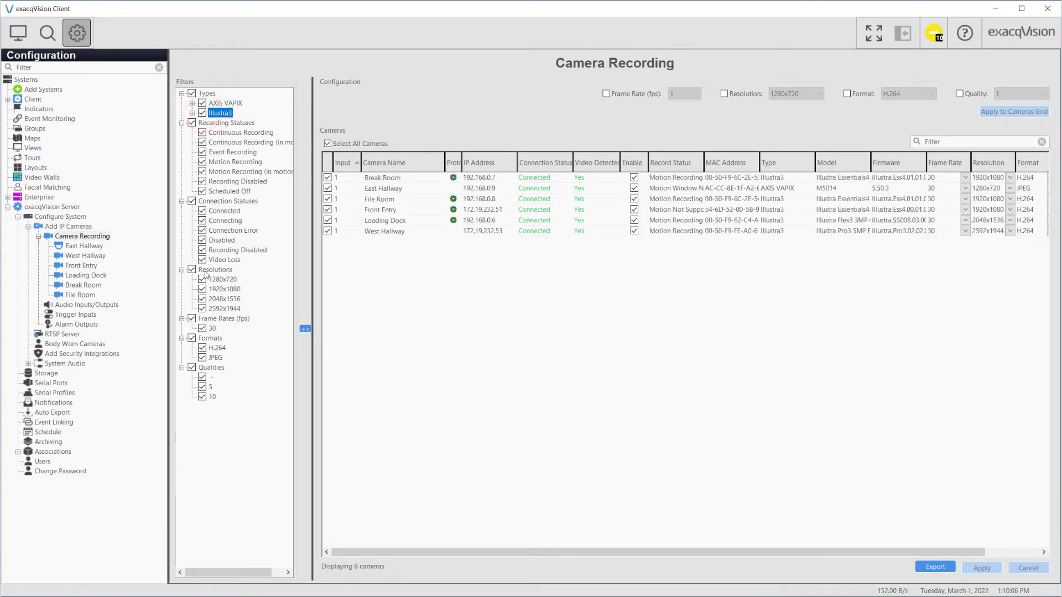
pyautogui.click(201, 289)
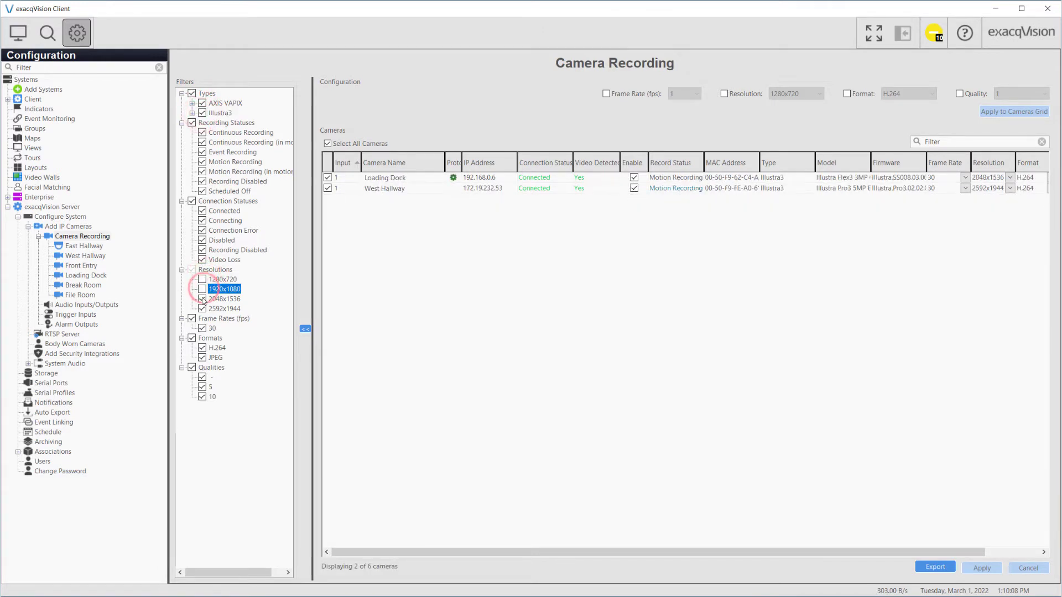
pyautogui.click(202, 279)
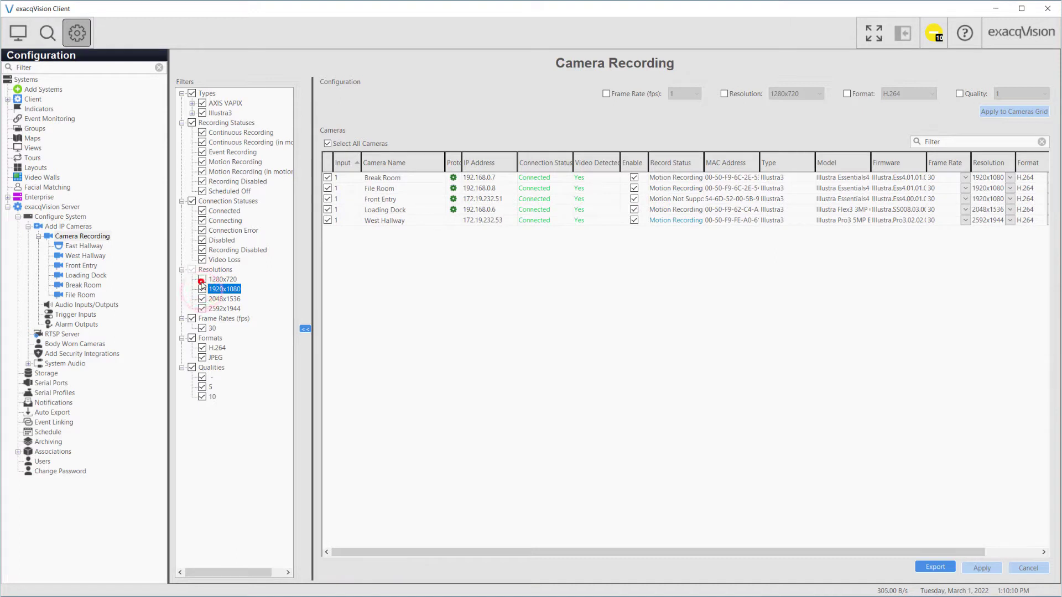
pyautogui.click(202, 279)
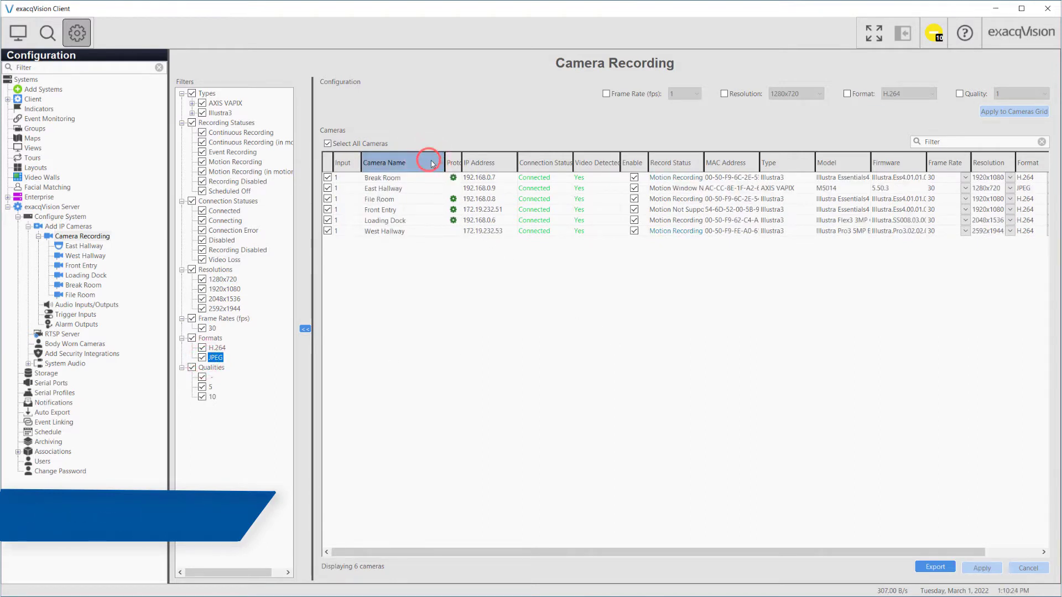
# Step: Sort the six-camera list alphabetically by camera name
pyautogui.click(732, 161)
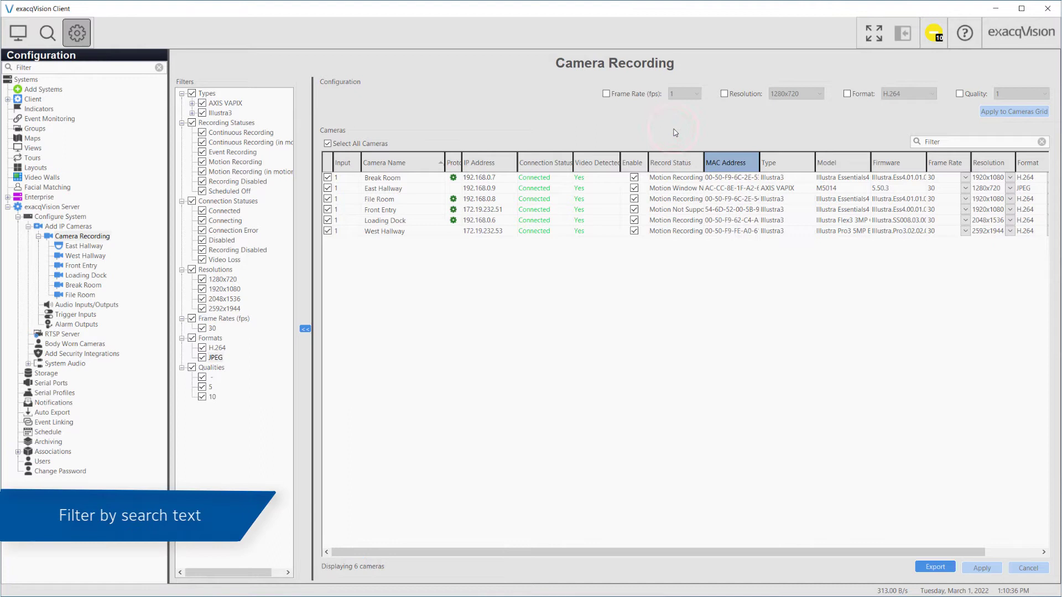
# Step: Search the camera list for 'Axis' and 'Illustr', then clear the search
pyautogui.click(957, 141)
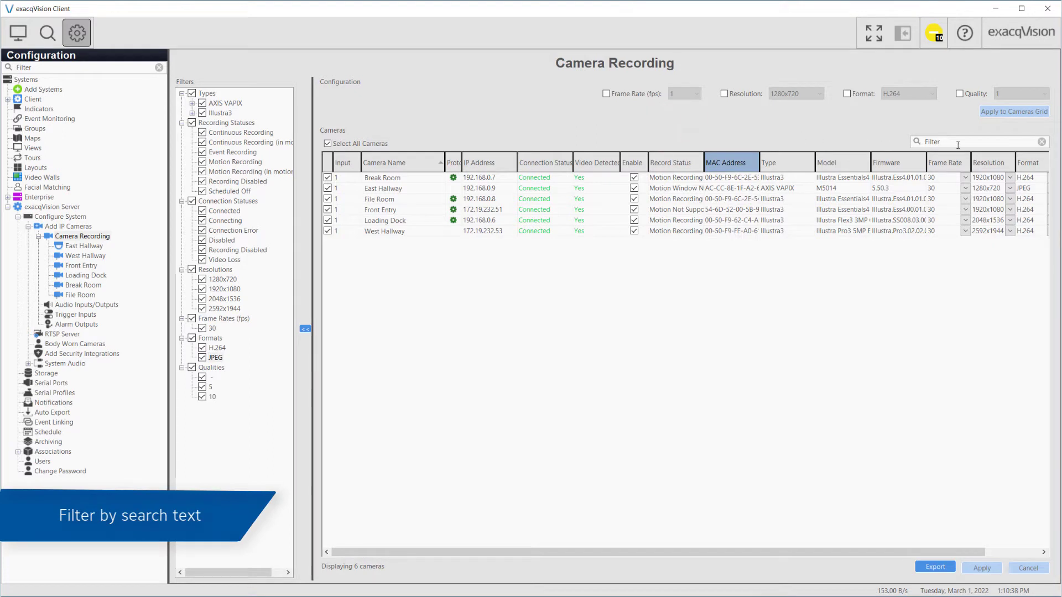
pyautogui.write('A')
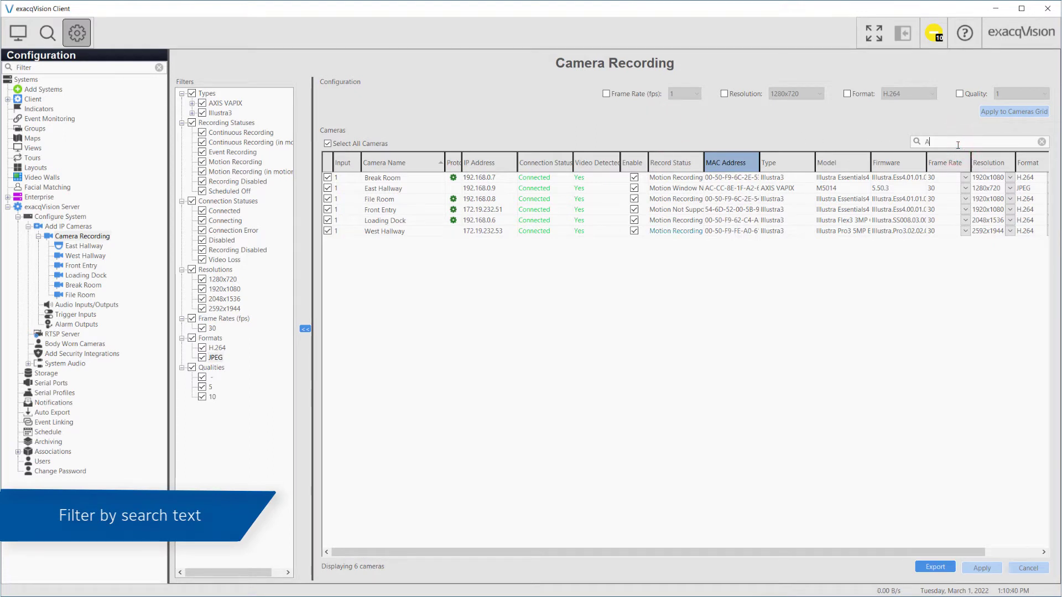
pyautogui.write('xis')
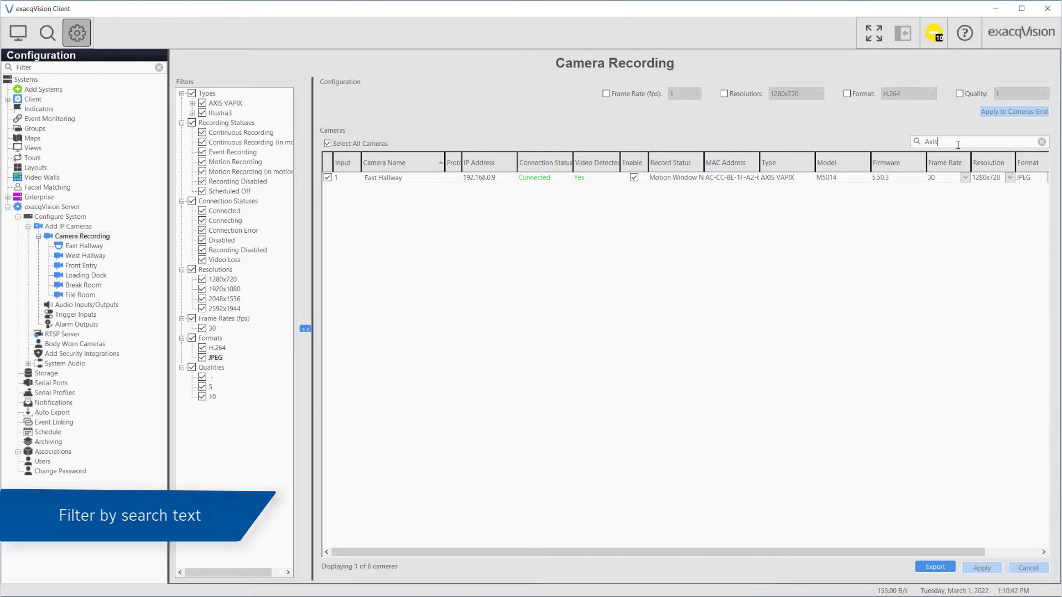
pyautogui.write('Ill')
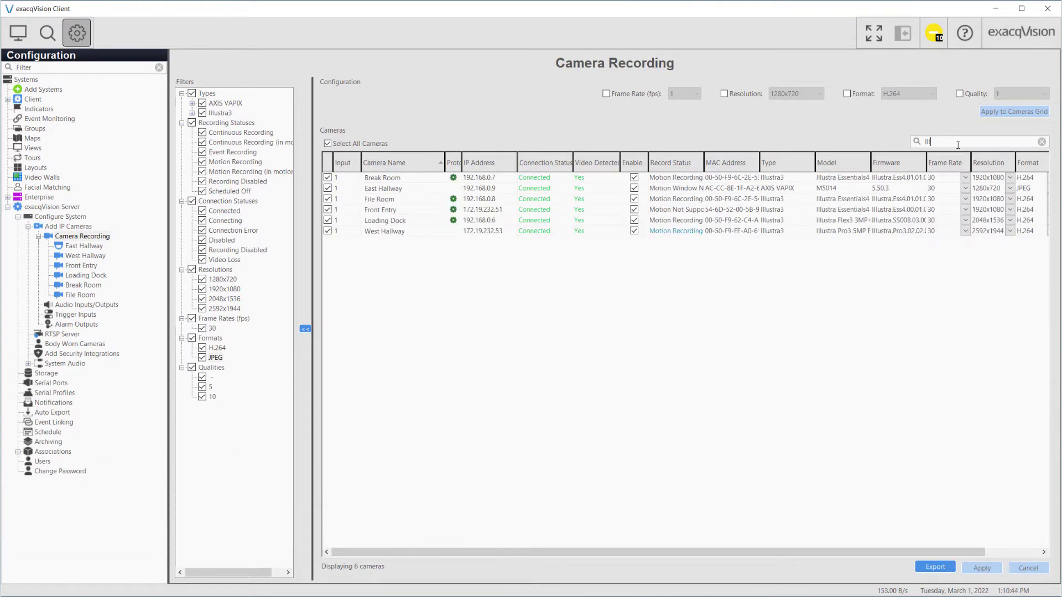
pyautogui.write('Illustr')
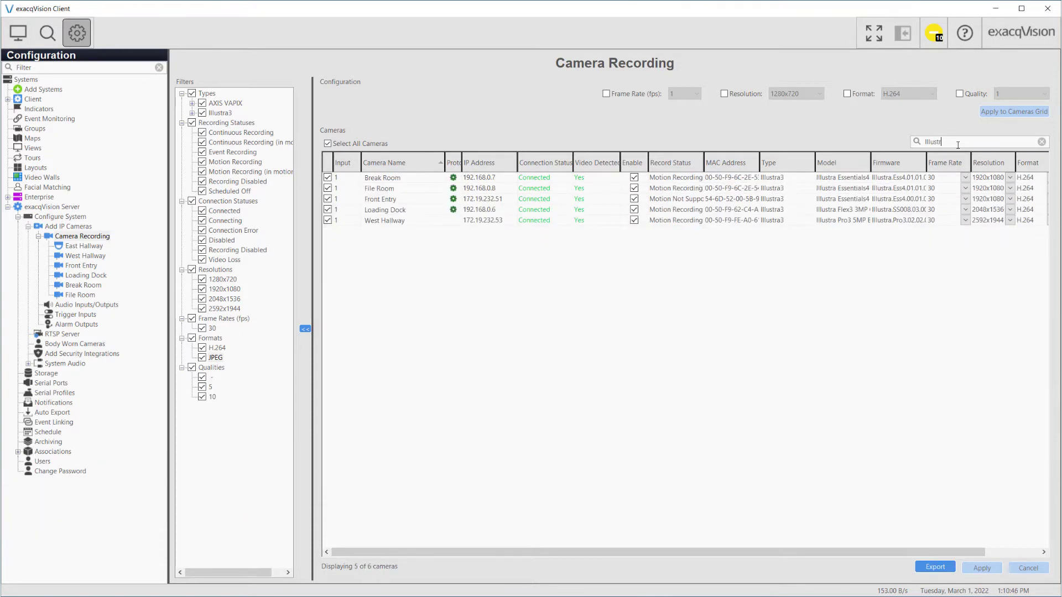
pyautogui.click(1042, 142)
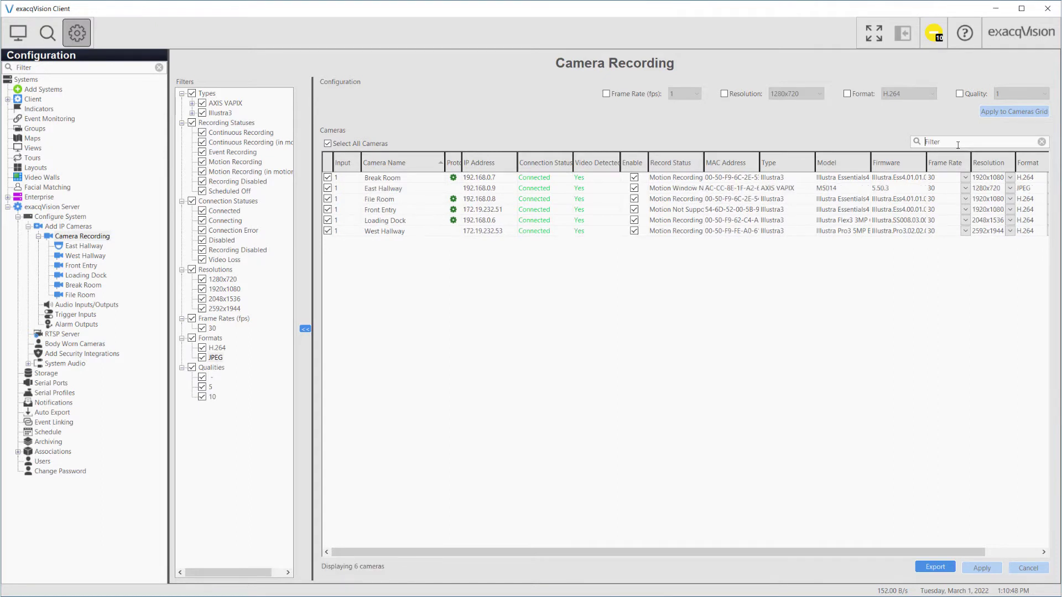
# Step: Search for 'JPEG' cameras, then clear the search so all six cameras list again
pyautogui.write('JPEG')
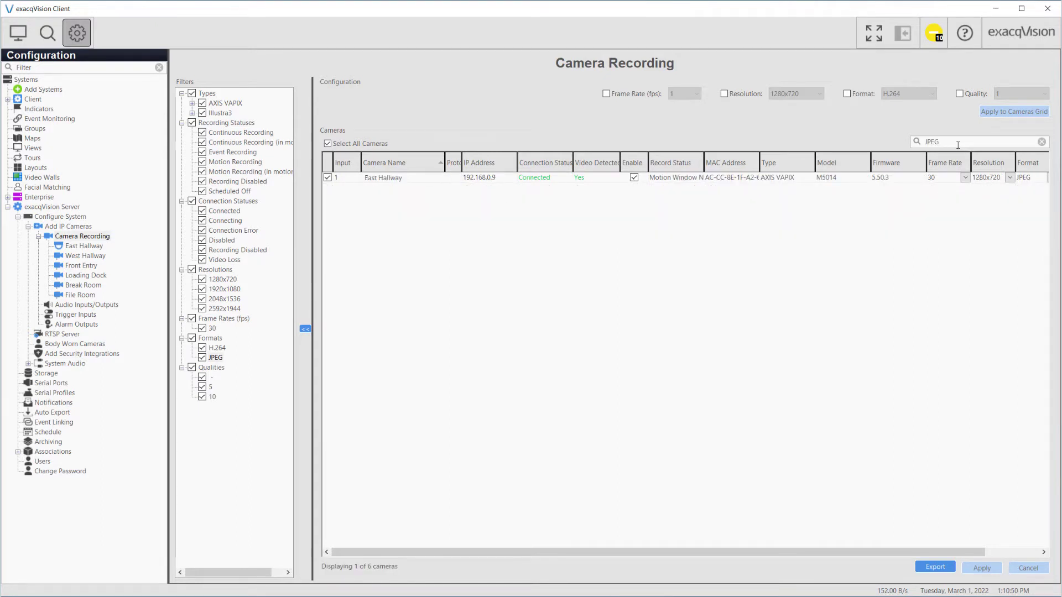
pyautogui.click(1041, 142)
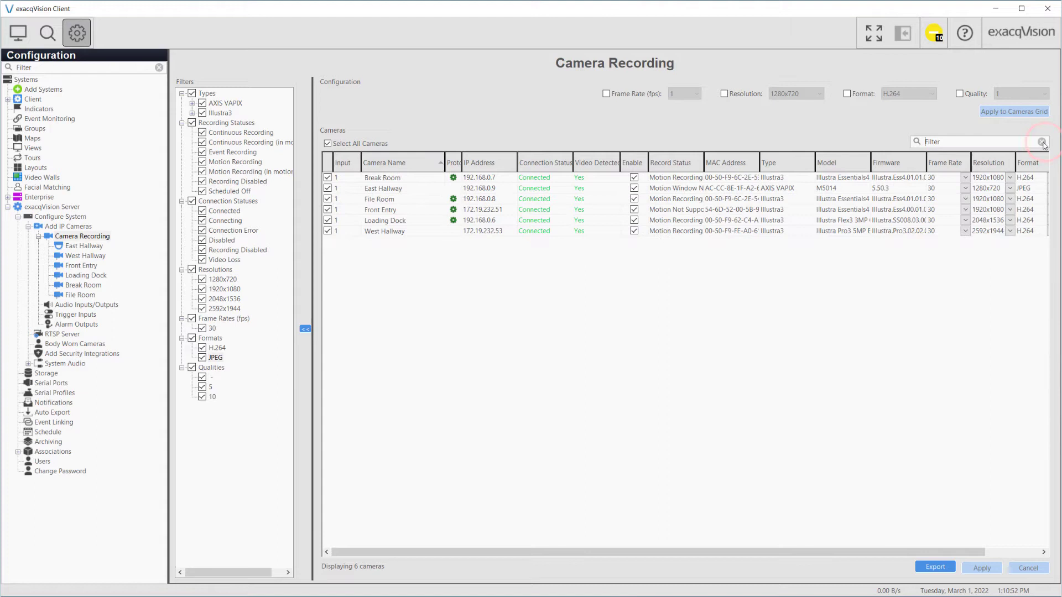
pyautogui.moveTo(823, 567)
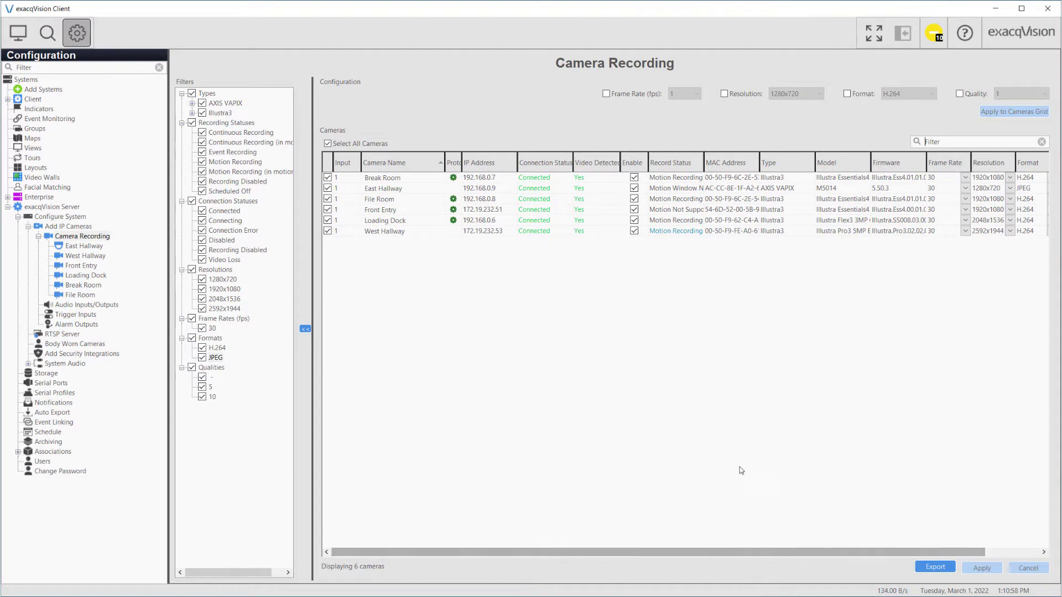
pyautogui.moveTo(710, 369)
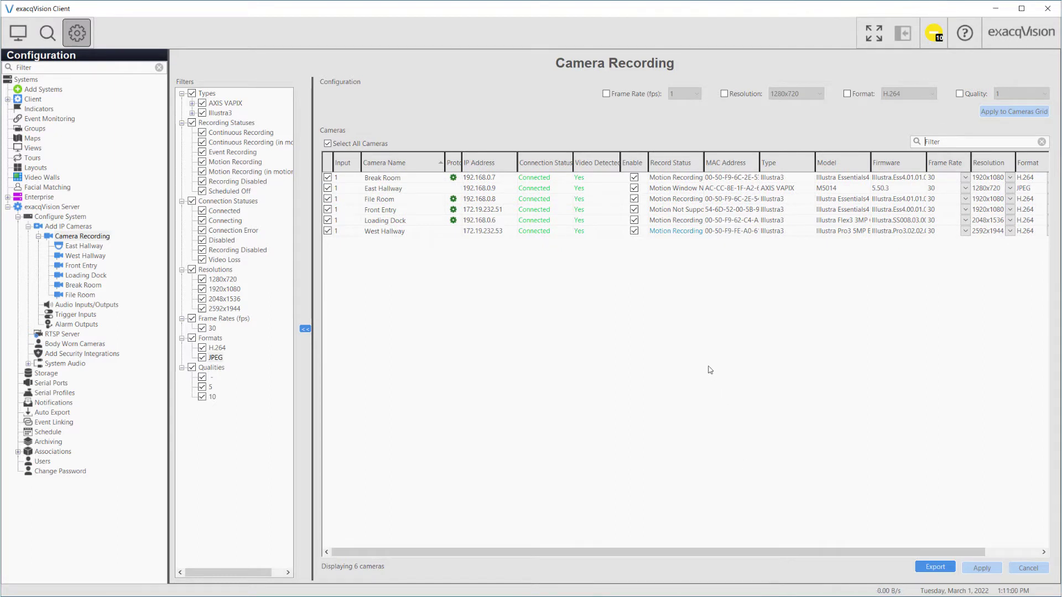
# Step: Disable and re-enable recording for the Break Room camera, leaving it on
pyautogui.click(634, 177)
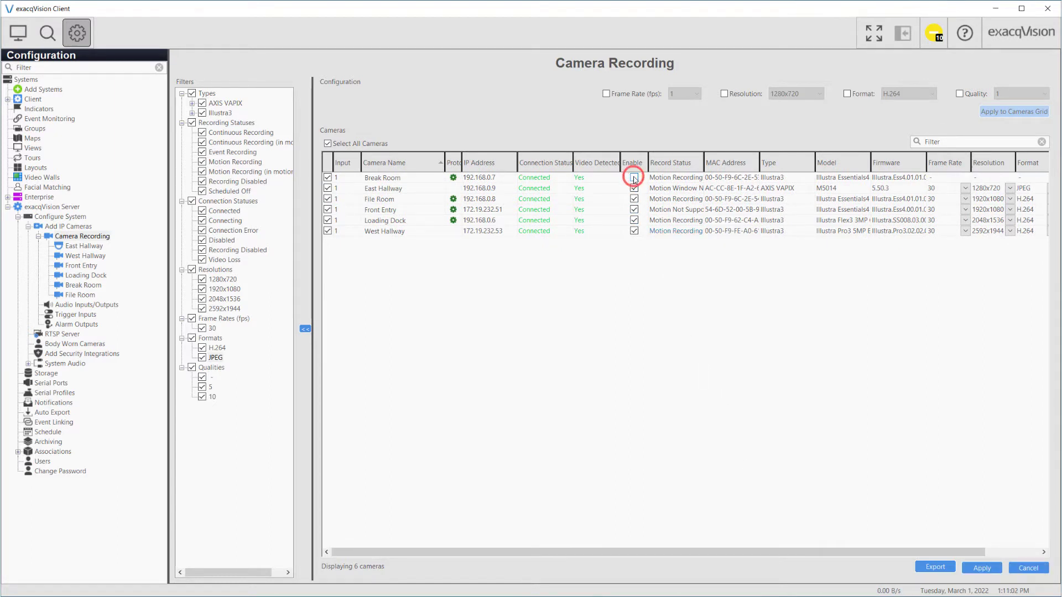
pyautogui.click(633, 177)
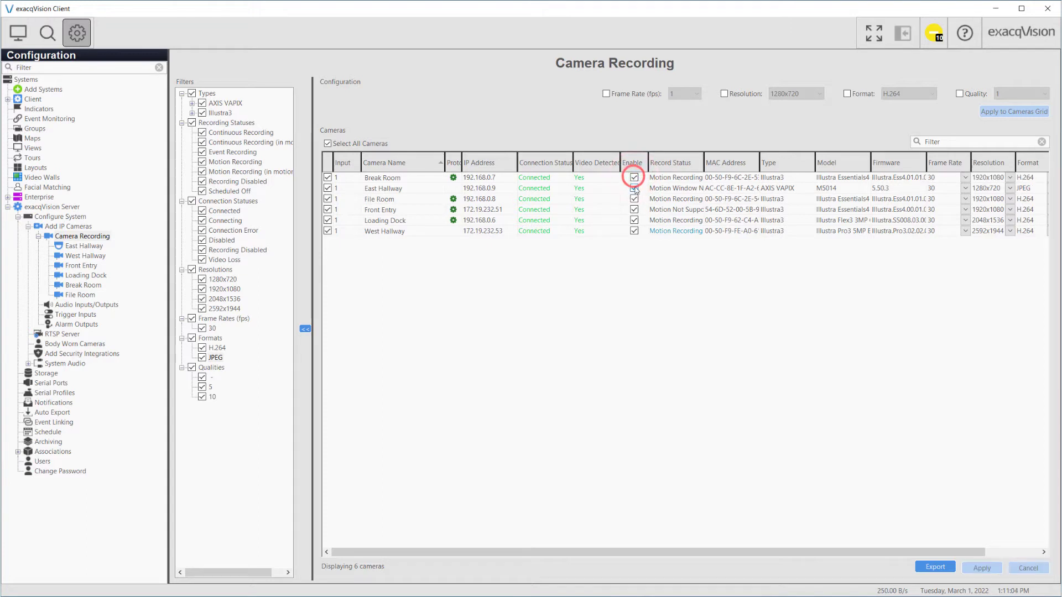
pyautogui.click(634, 188)
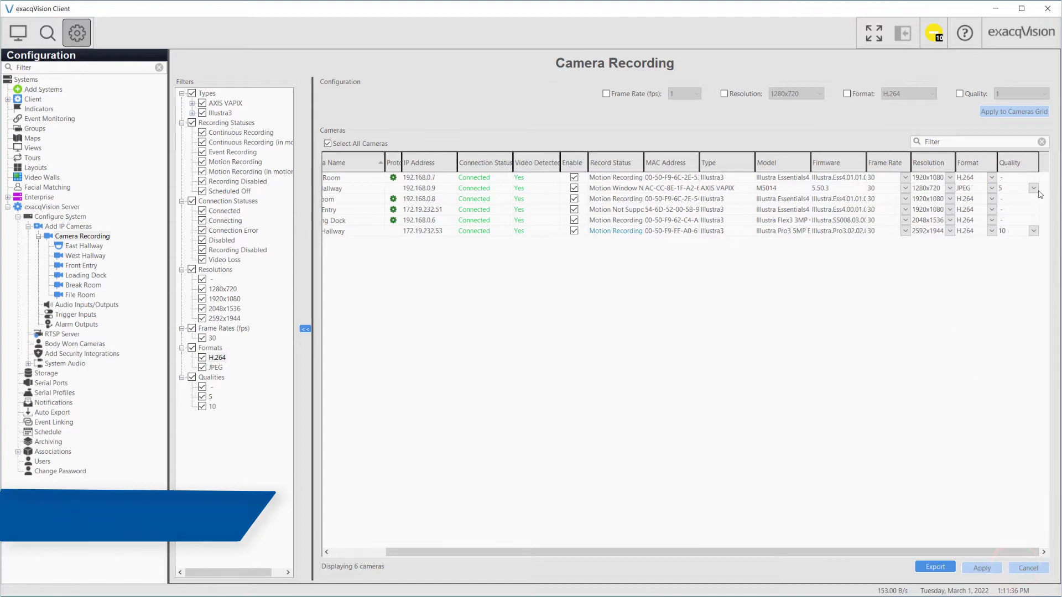
# Step: Set the East Hallway camera's recording quality to 6
pyautogui.click(1033, 188)
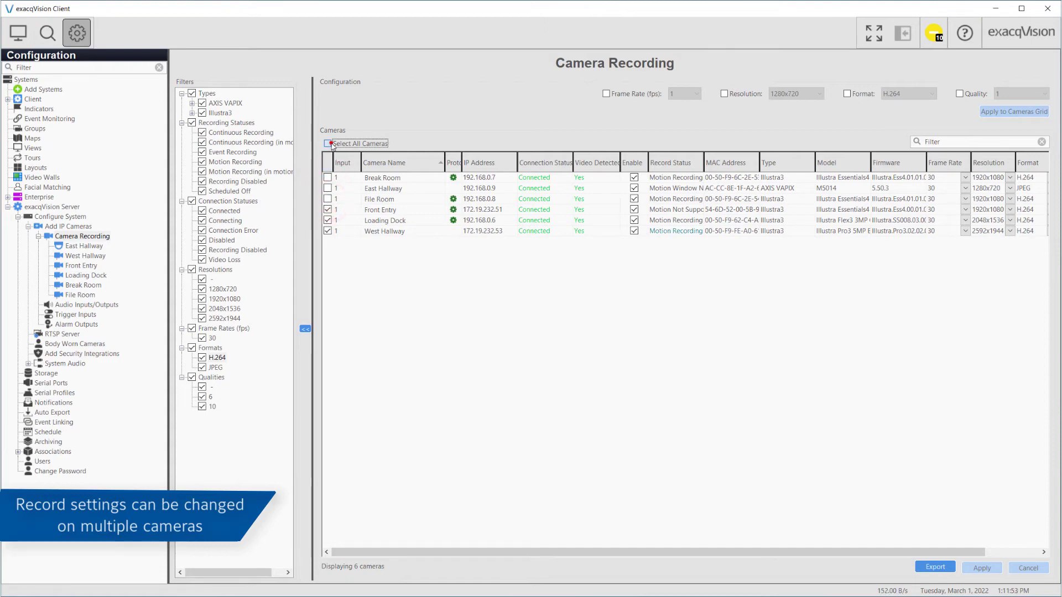
# Step: Select all six cameras and apply H.264 format with recording quality 6 to them
pyautogui.click(328, 143)
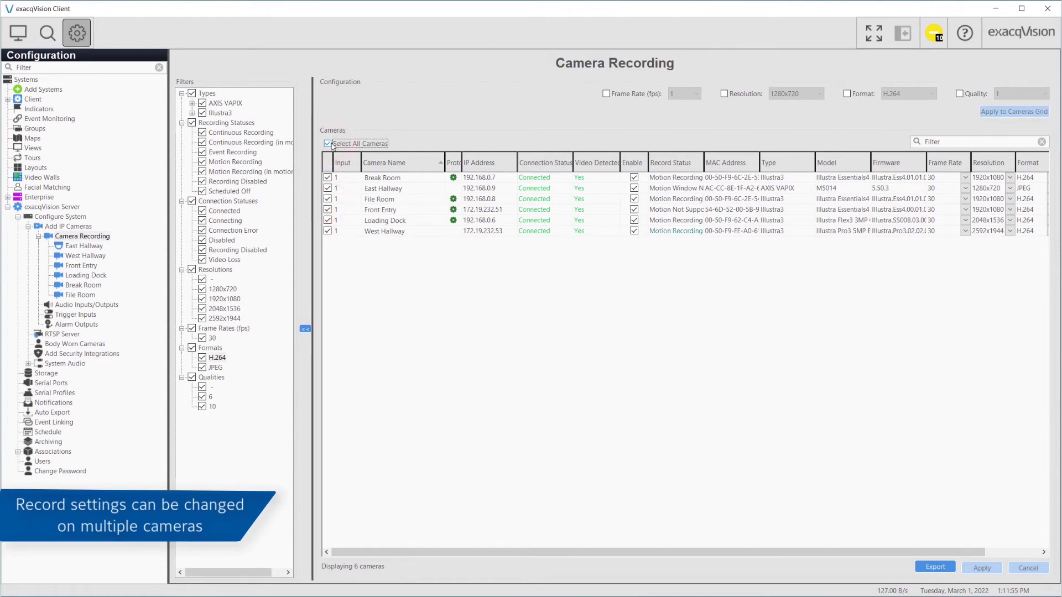
pyautogui.click(328, 144)
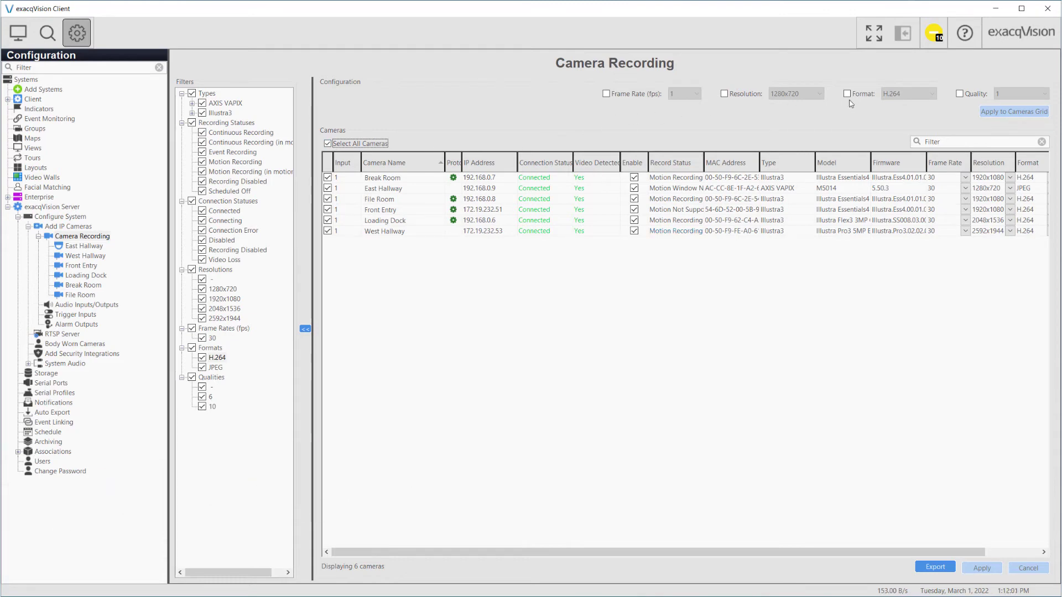
pyautogui.click(847, 93)
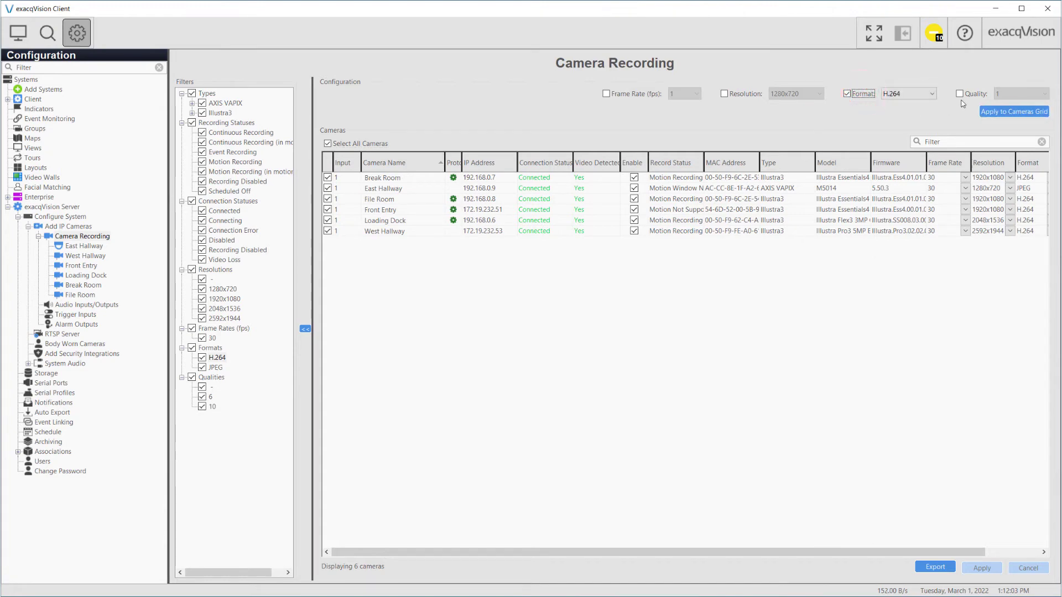
pyautogui.click(1046, 93)
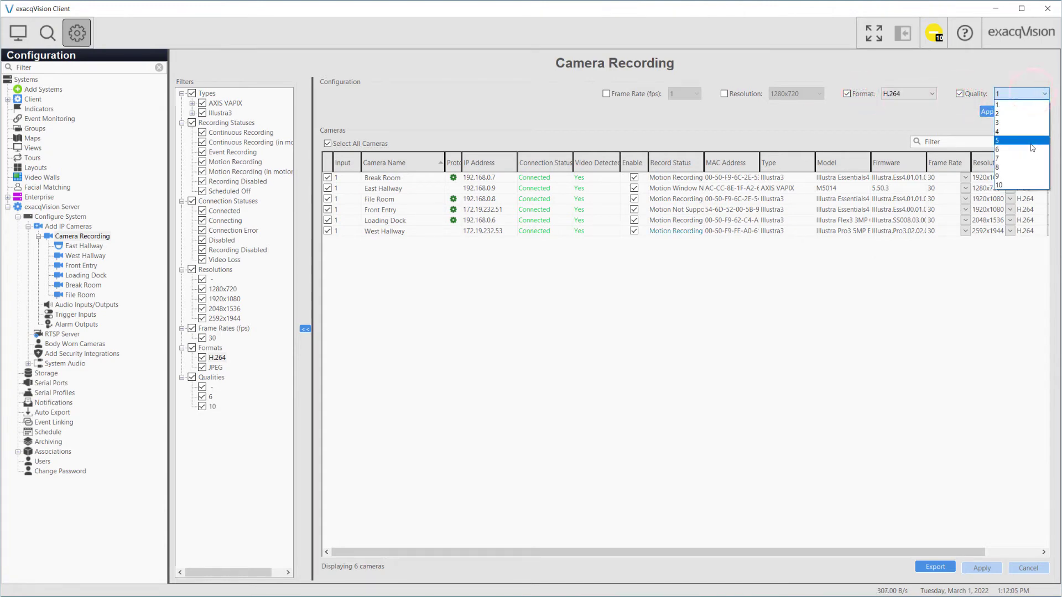
pyautogui.click(1001, 149)
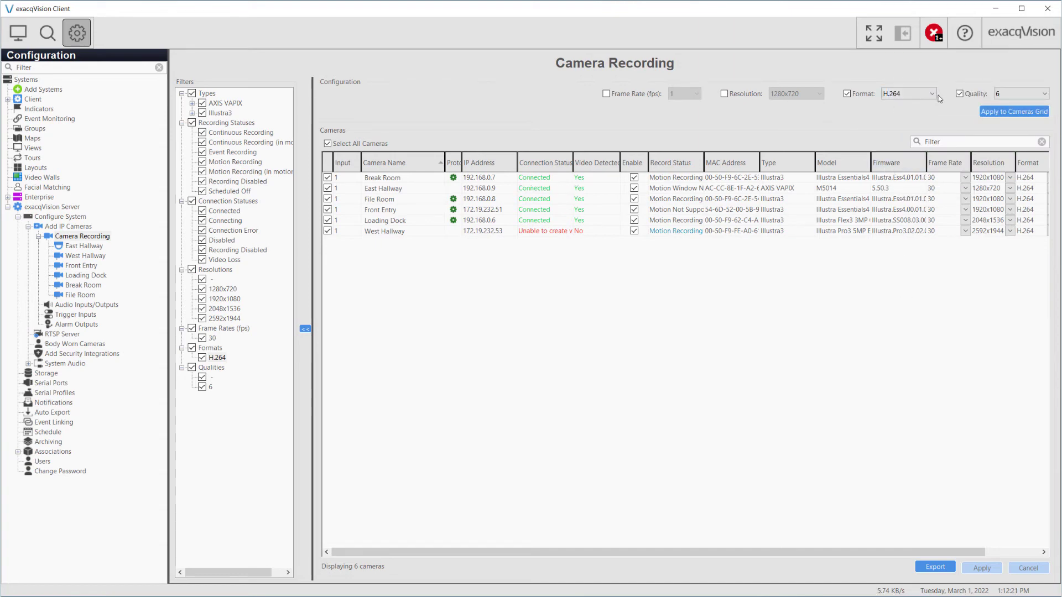
# Step: Include resolution with H.264 format for all cameras, disable West Hallway recording and apply the changes
pyautogui.click(934, 93)
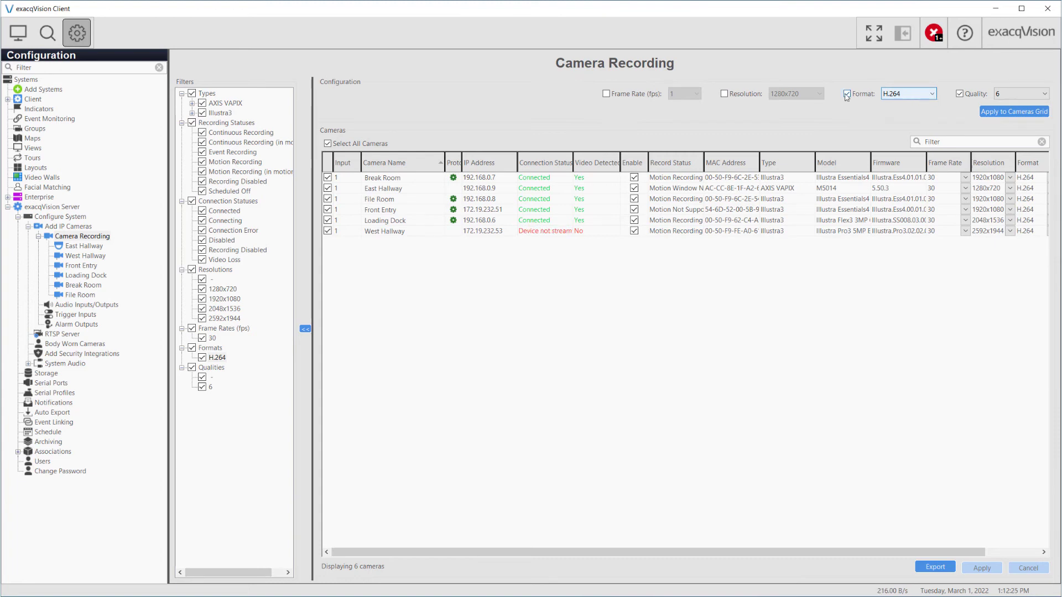
pyautogui.click(934, 93)
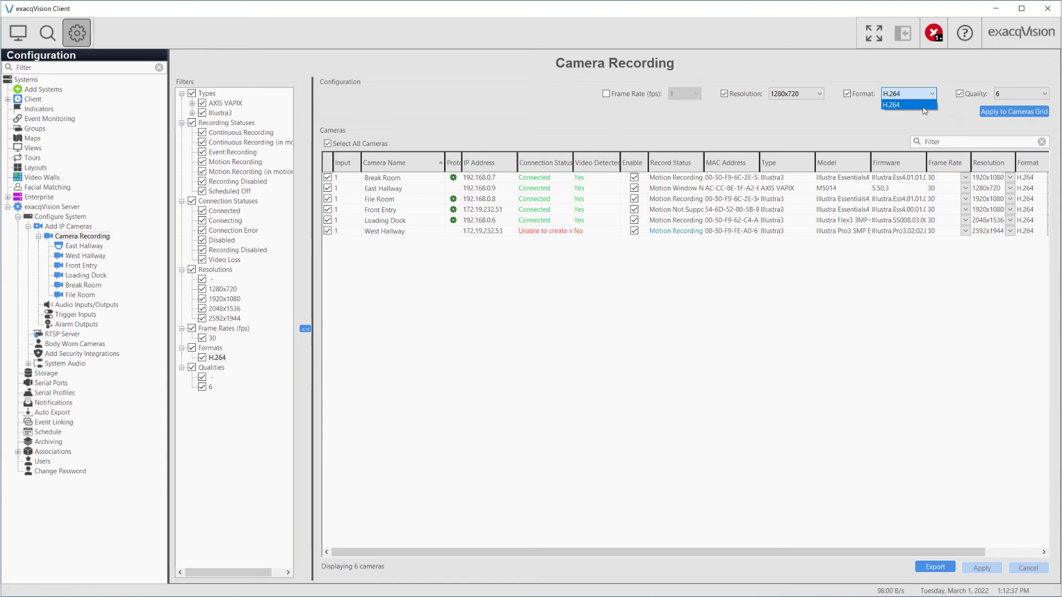
pyautogui.click(907, 104)
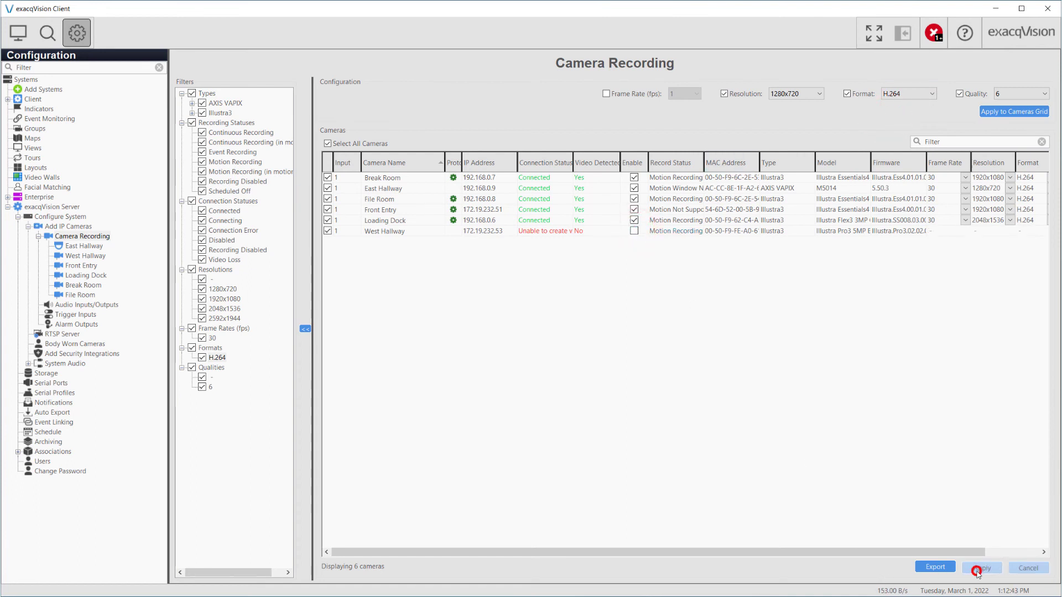
pyautogui.click(978, 571)
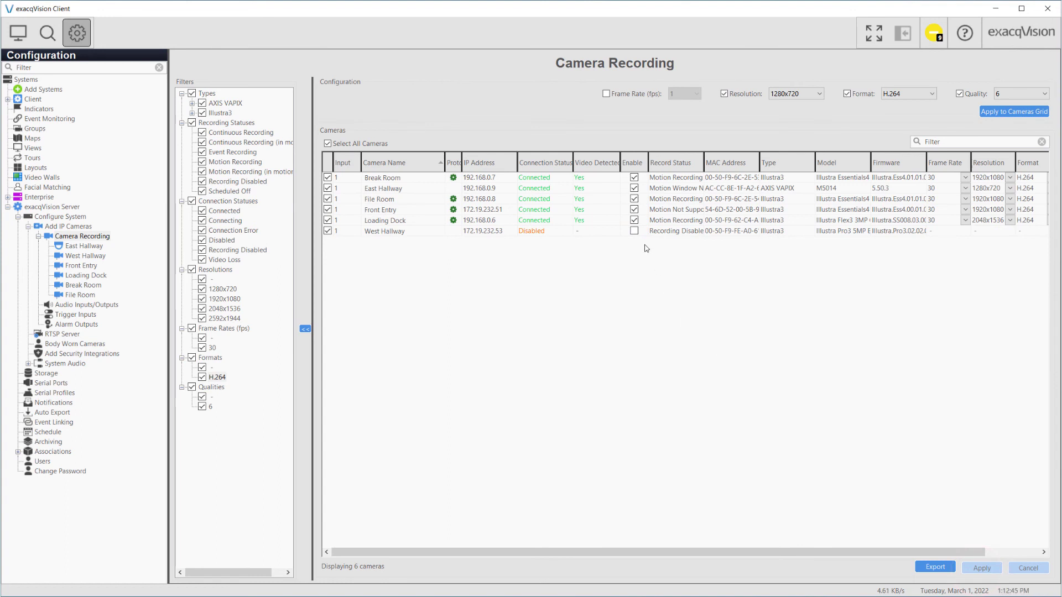
pyautogui.moveTo(640, 239)
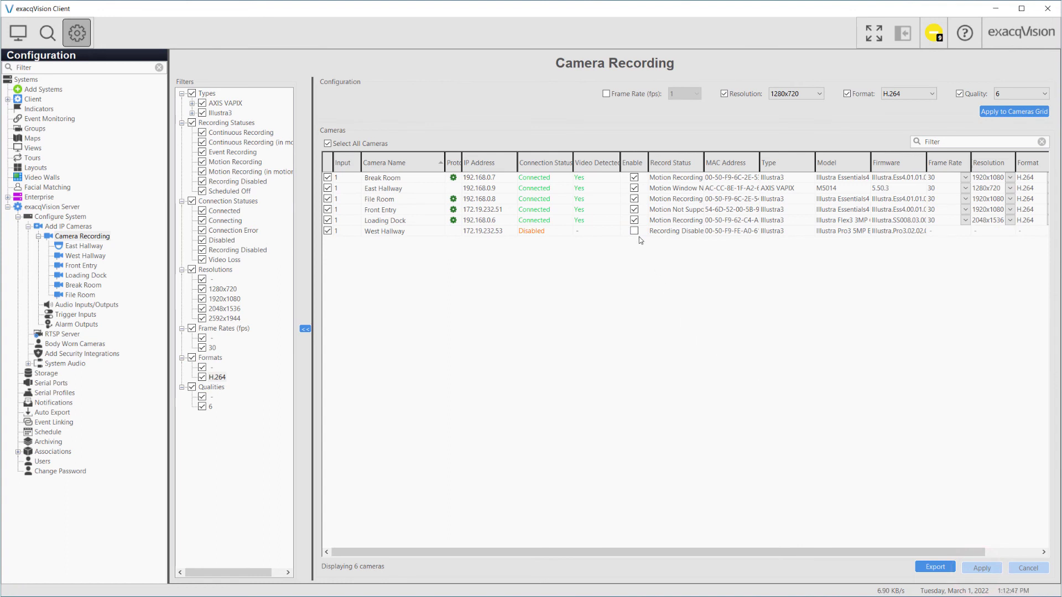